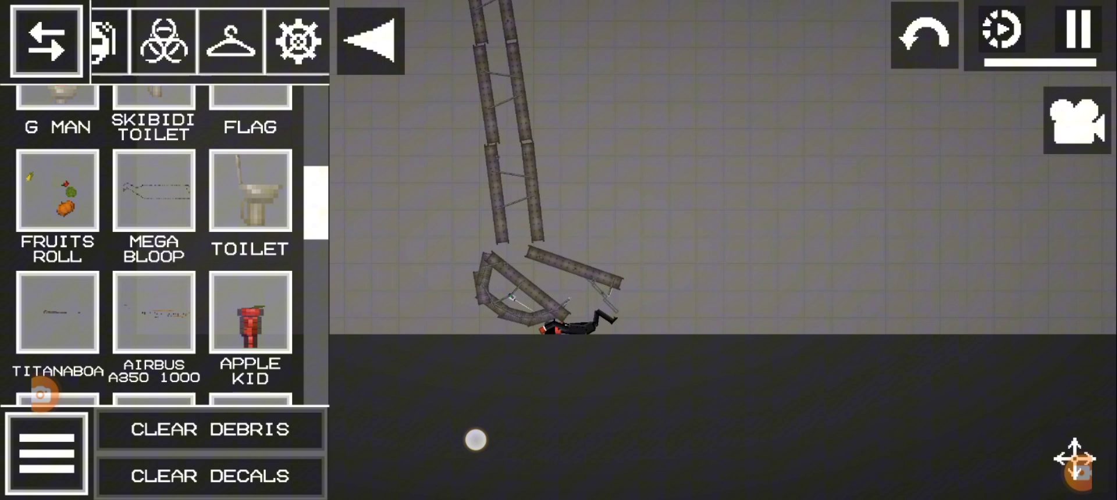
# Clear the wreckage, spawn the RMS Titanic beside the stickman, then remove it again
pyautogui.click(210, 429)
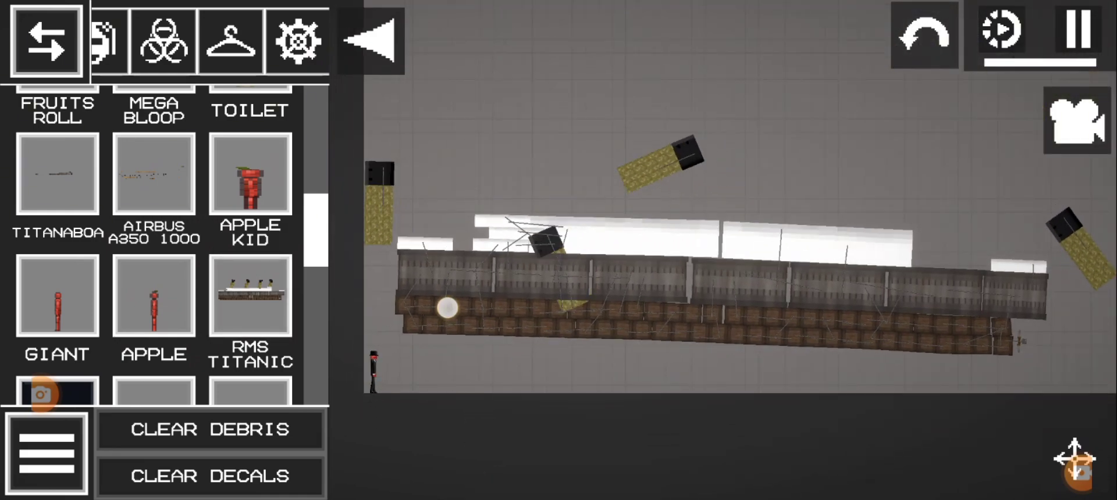
pyautogui.click(209, 428)
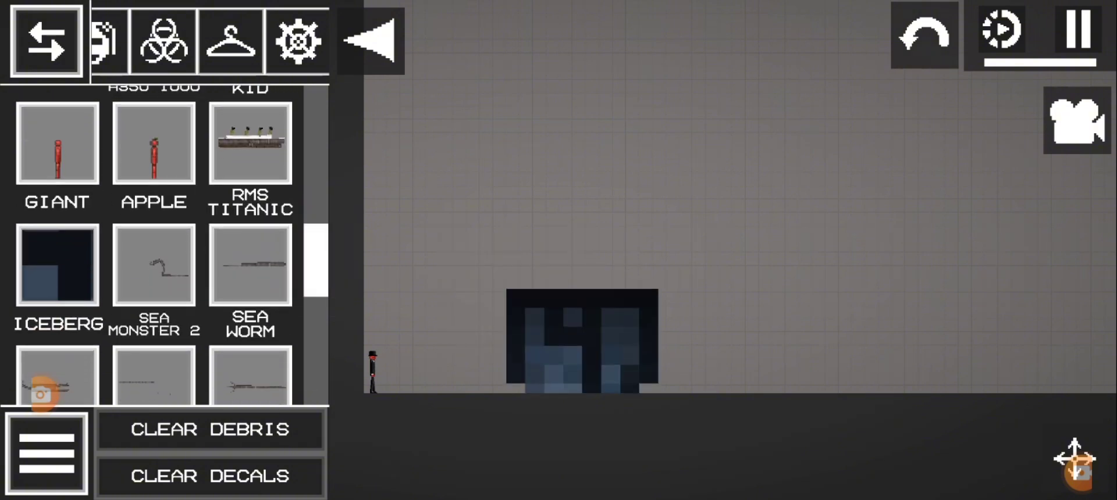
# Spawn a huge spiked sea monster looming over the stickman after the iceberg
pyautogui.click(208, 429)
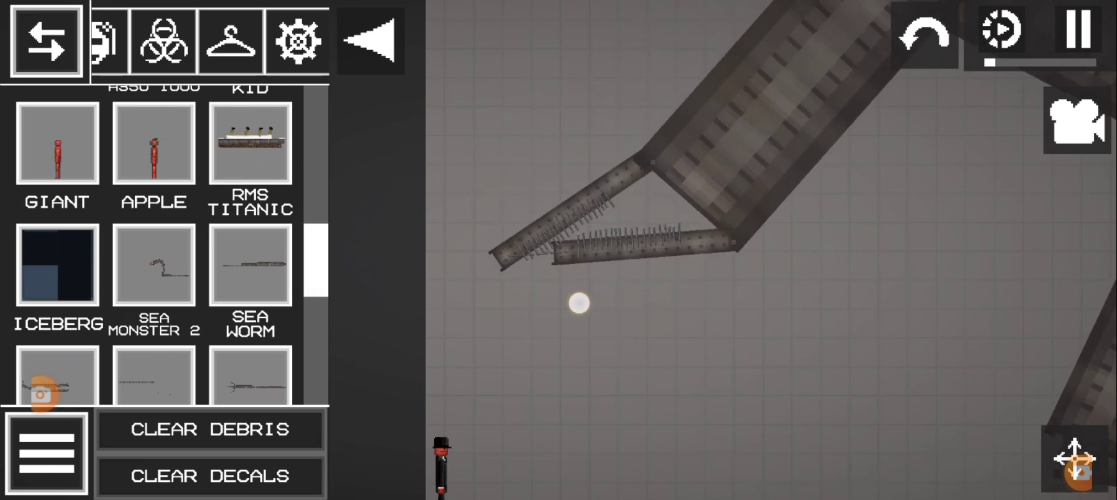
# Clear the broken sea monster pieces and scroll the item grid toward another sea creature
pyautogui.click(210, 430)
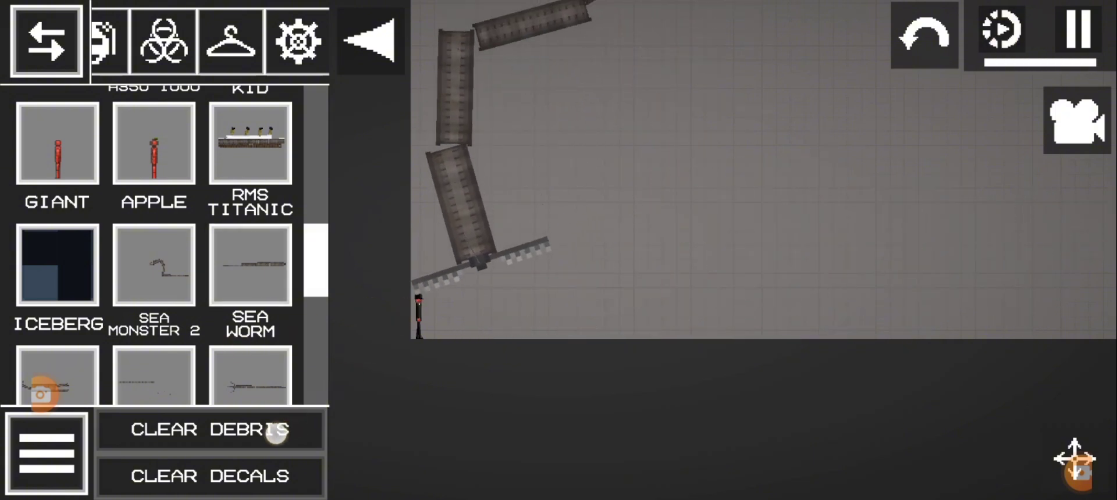
pyautogui.click(209, 429)
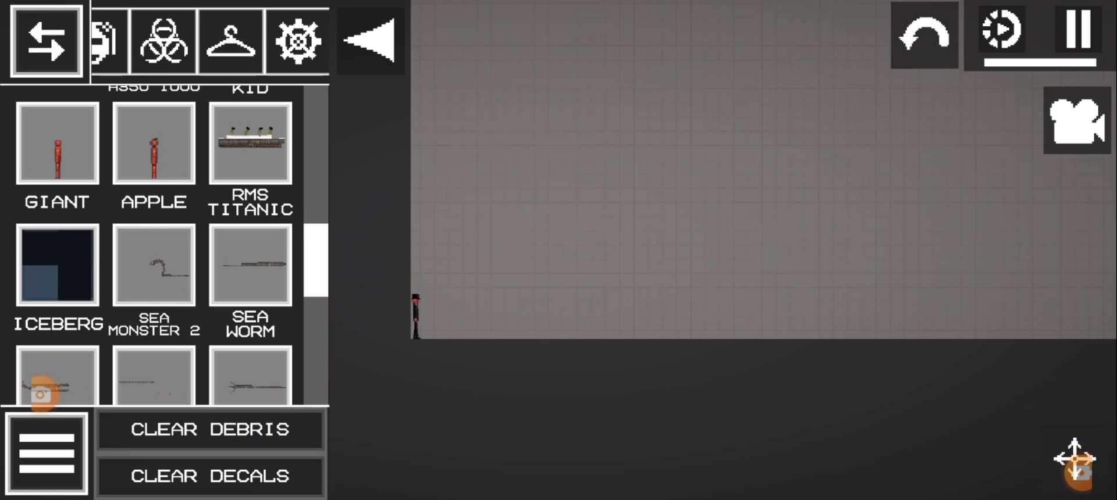
pyautogui.scroll(-3)
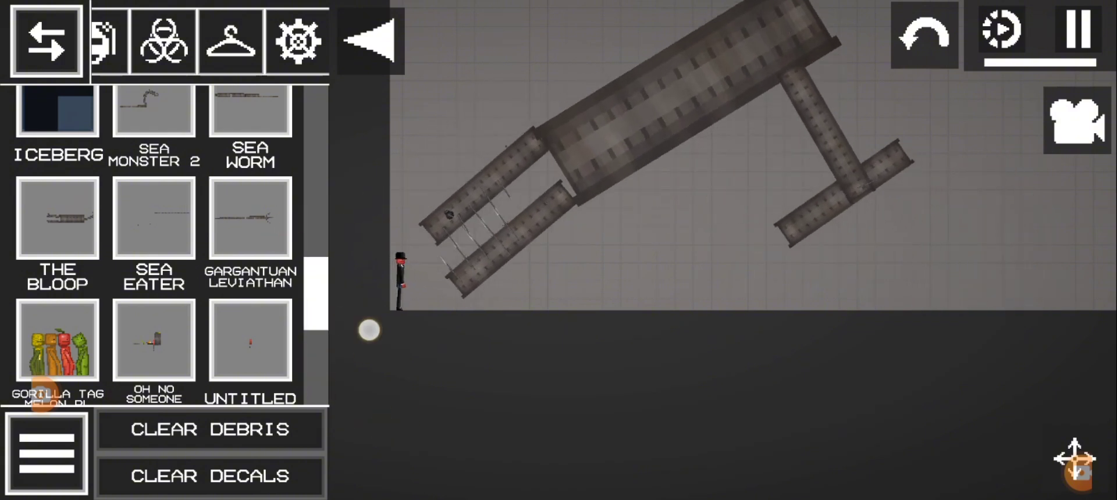
# Remove the sea creature, spawn the long glowing sea monster, then swap it for the OH NO SOMEONE DIED graveyard
pyautogui.click(210, 429)
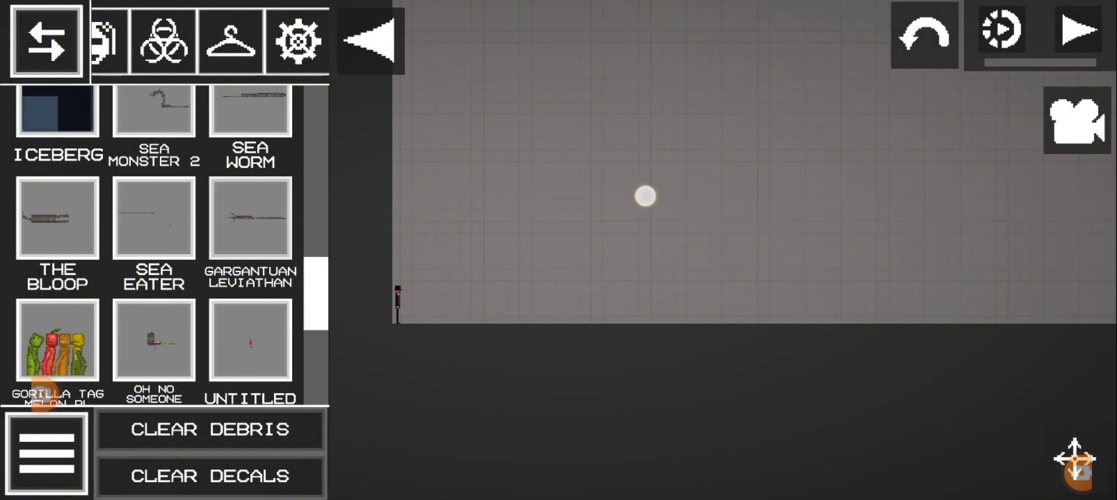
pyautogui.click(249, 218)
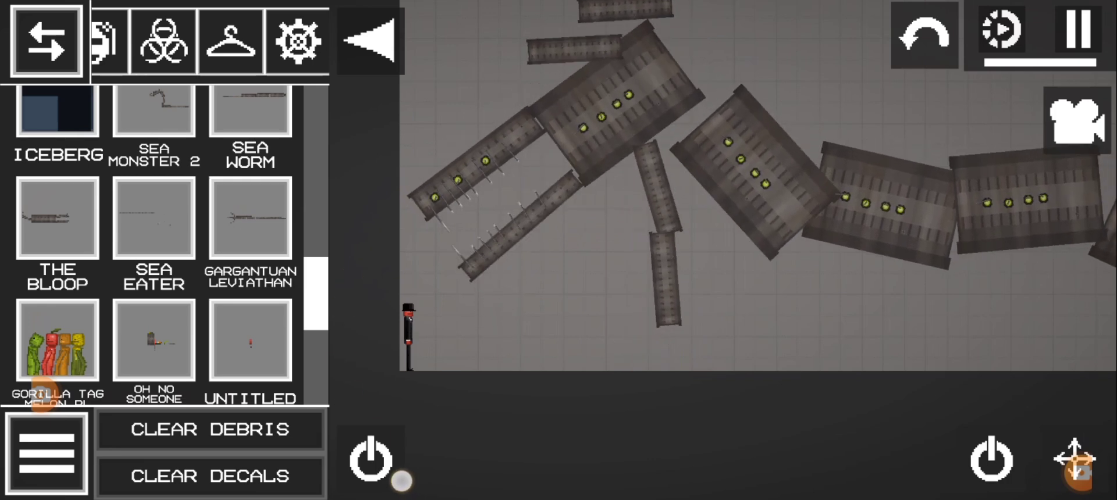
pyautogui.click(209, 429)
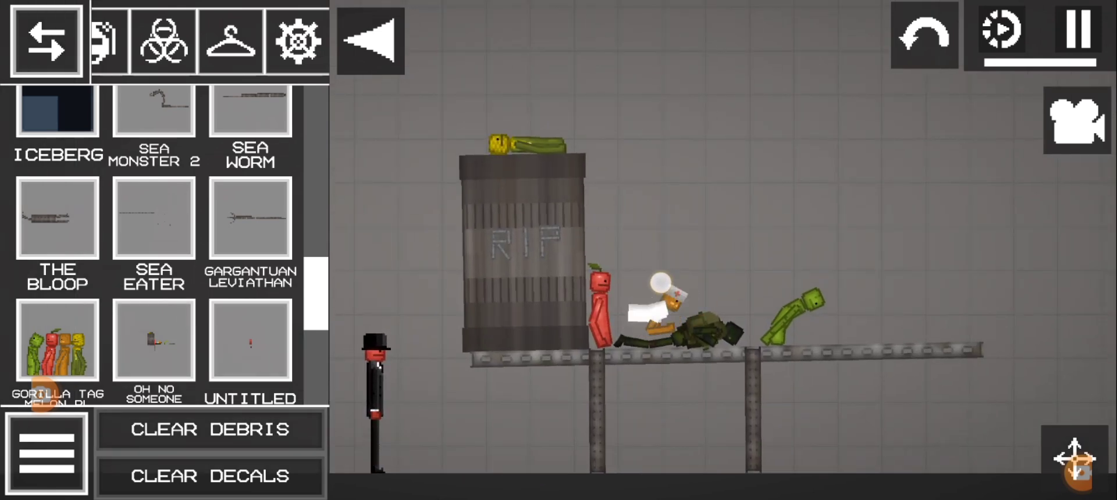
# Clear the graveyard scene so a SEA MONSTER can hang over the stickman
pyautogui.click(208, 429)
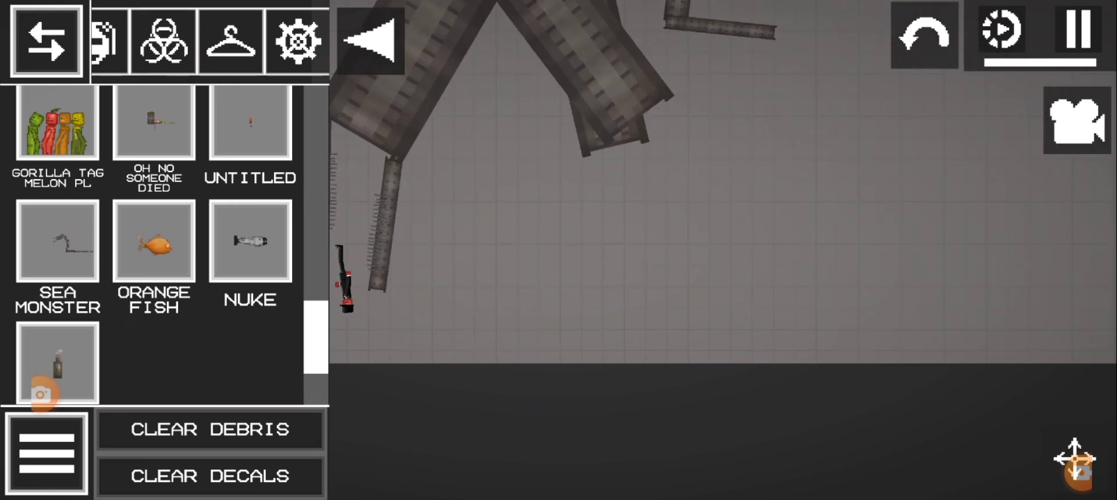
# Remove the sea monster and spawn the large ORANGE FISH floating beside the stickman
pyautogui.click(209, 429)
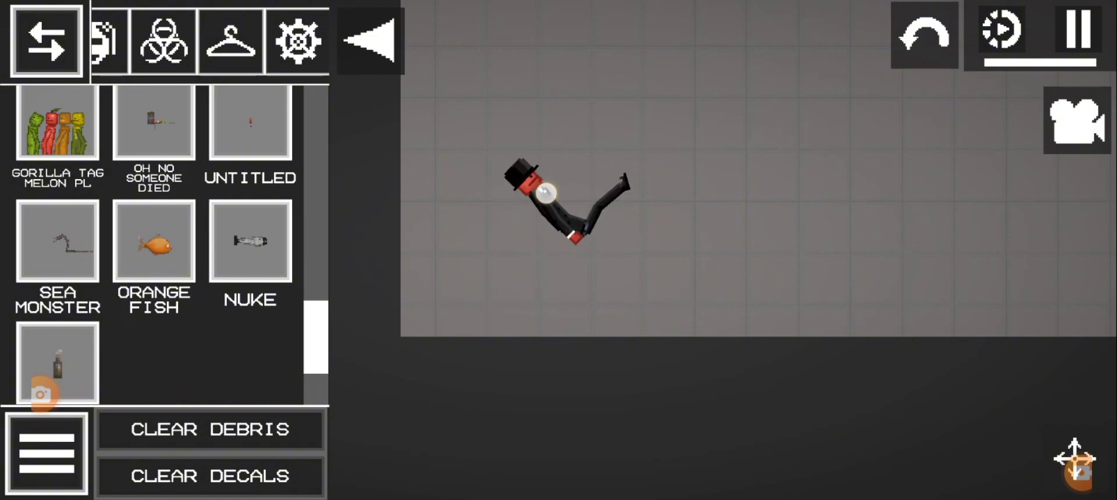
pyautogui.click(154, 242)
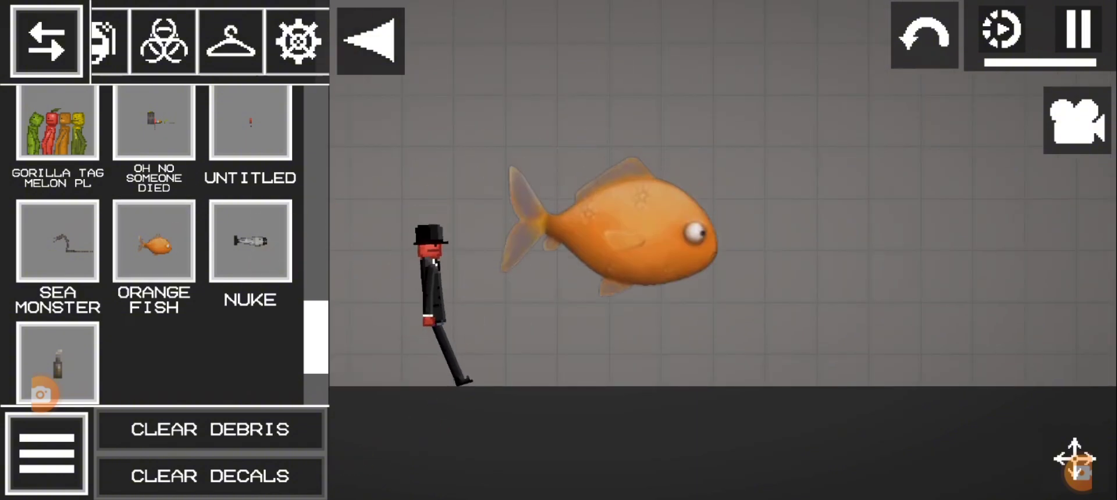